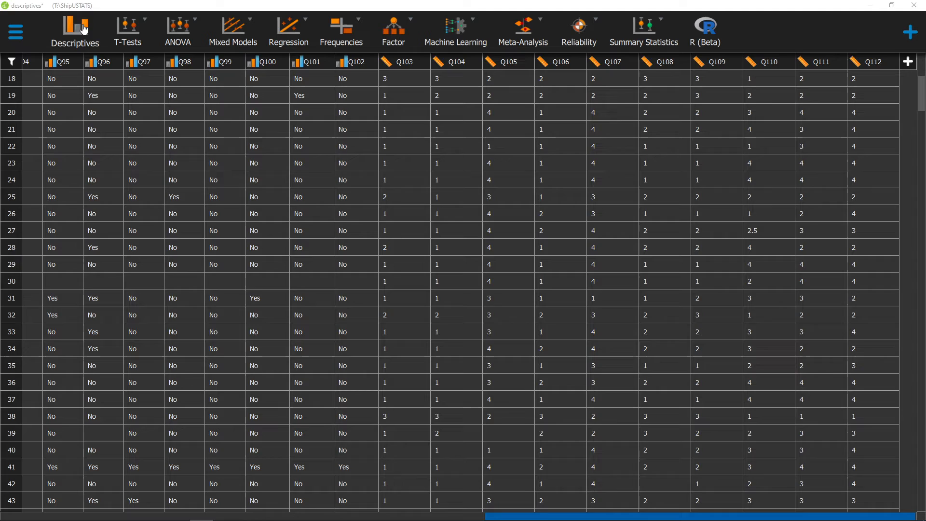
Step: Start a Descriptives analysis with Q2 as the analysed variable
click(74, 31)
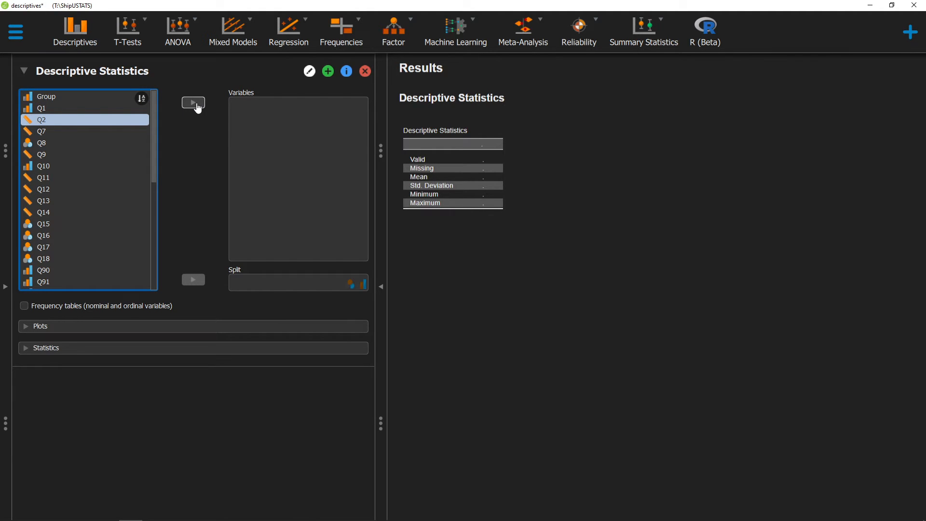
click(193, 103)
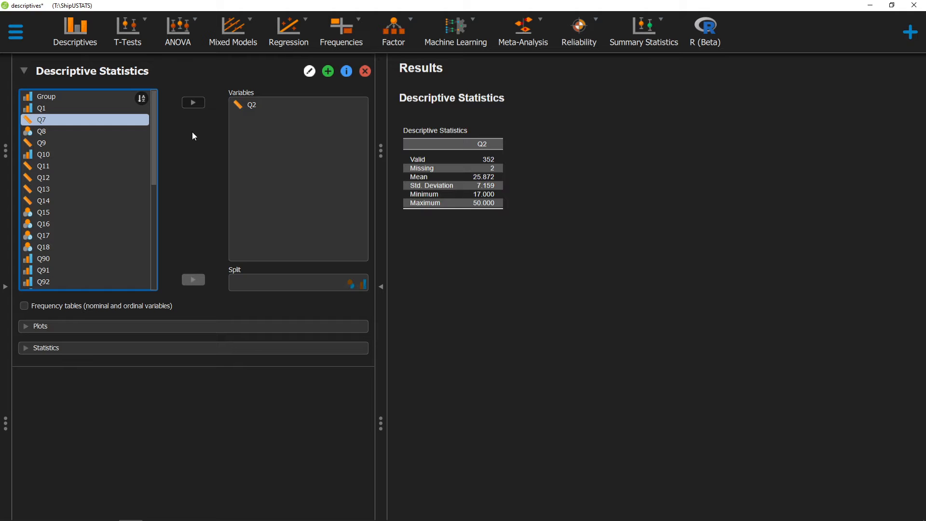
Step: Enable Distribution plots under Basic plots to get a histogram of Q2
click(41, 325)
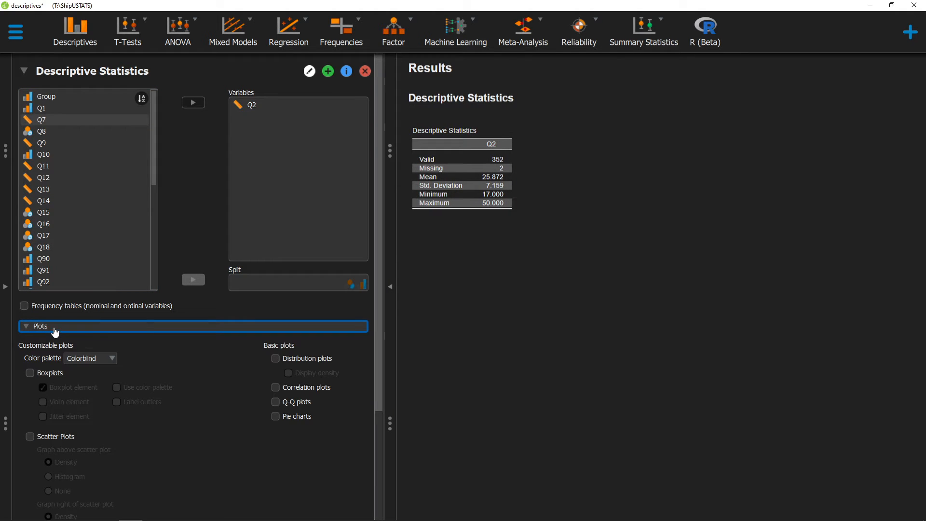
mouse_move(278, 349)
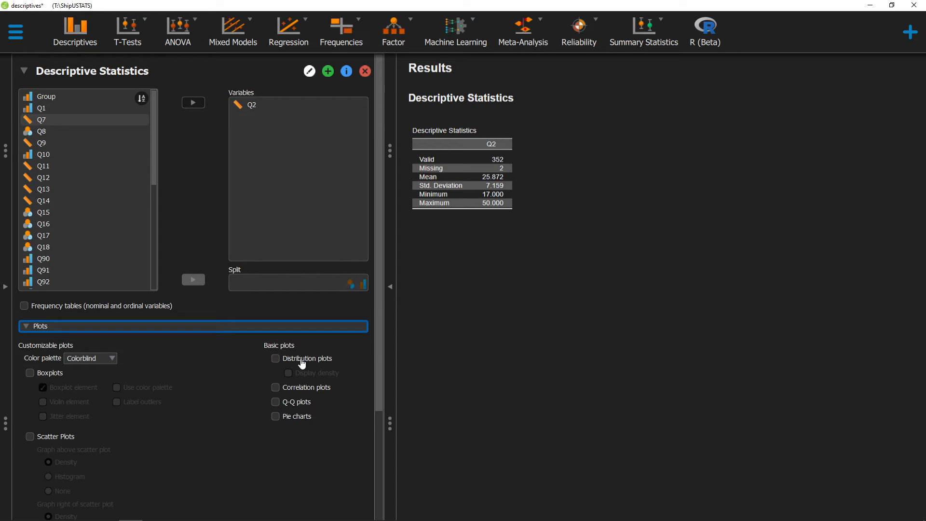
click(275, 359)
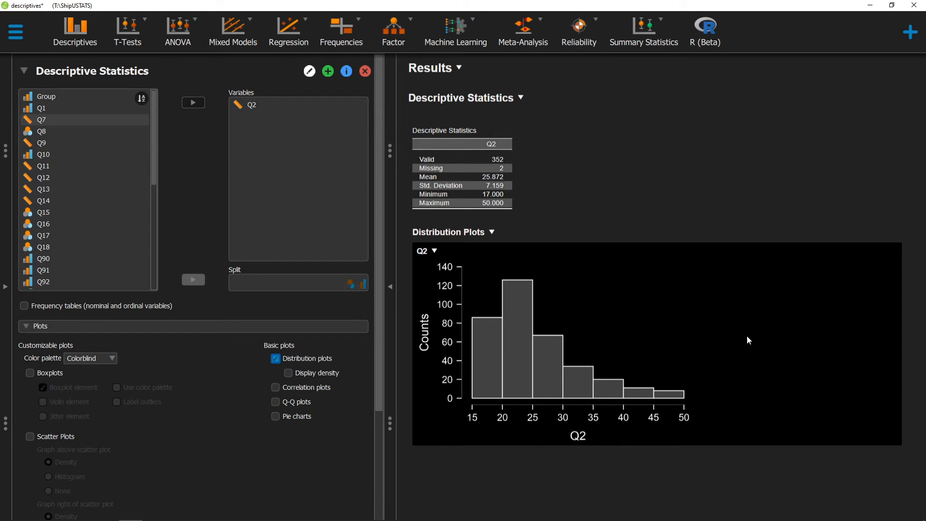
mouse_move(499, 339)
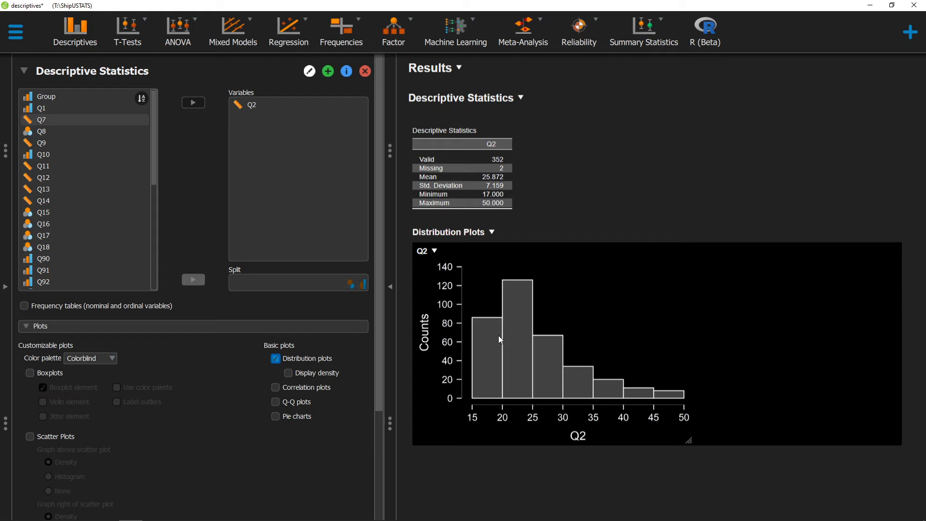
mouse_move(487, 312)
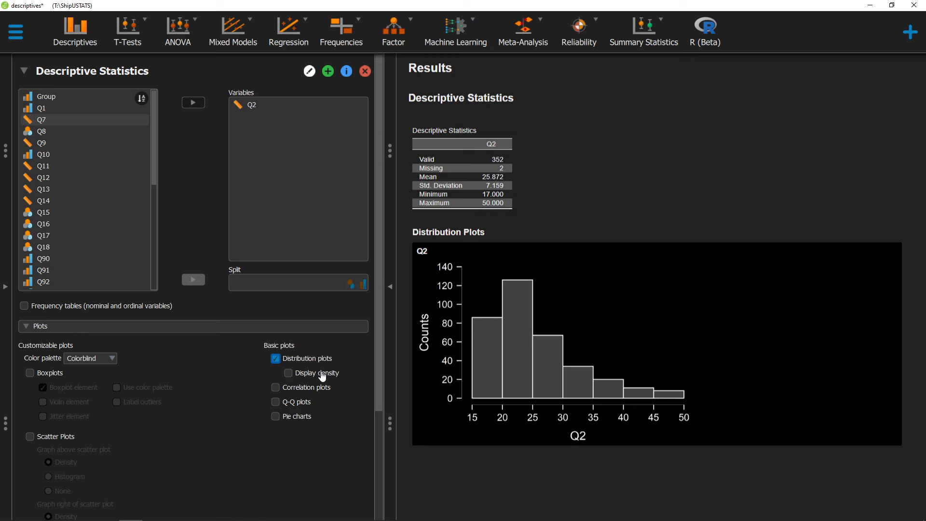
Step: Enable Display density so a density curve overlays the Q2 histogram
click(288, 372)
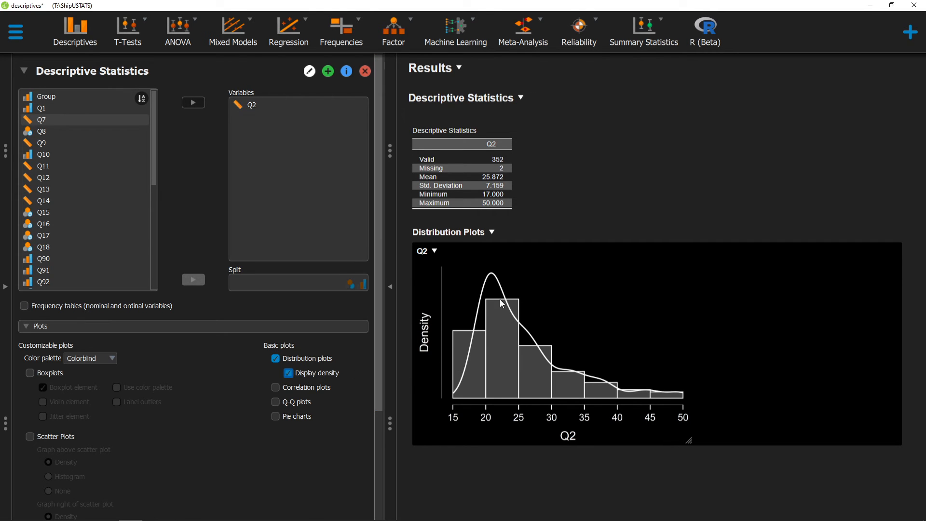
mouse_move(466, 362)
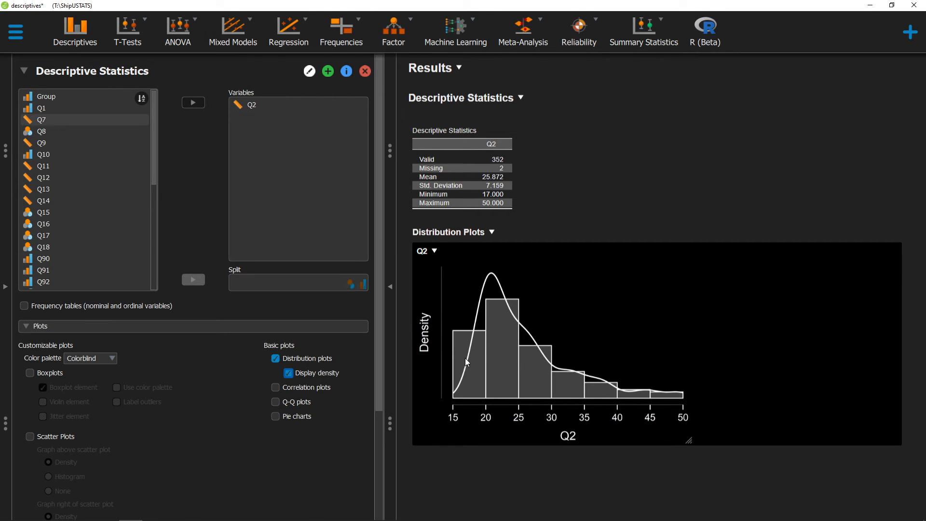
mouse_move(629, 384)
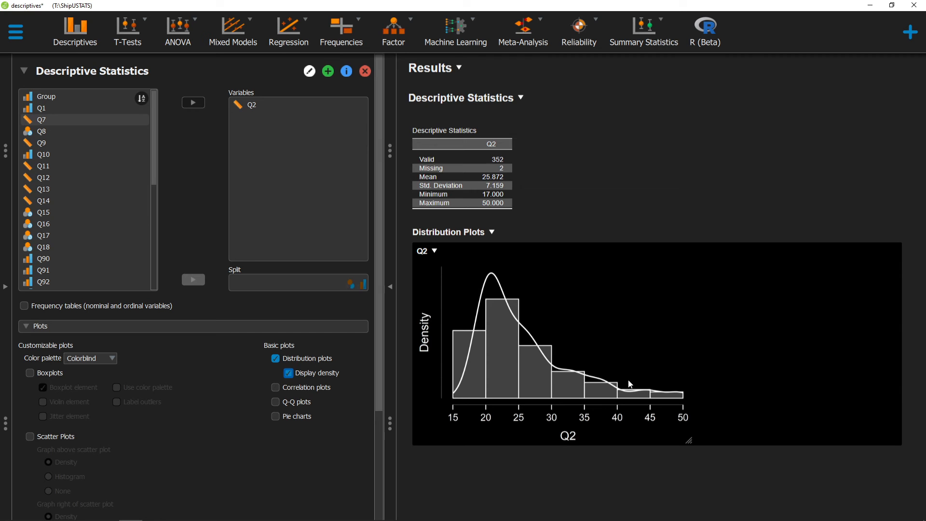